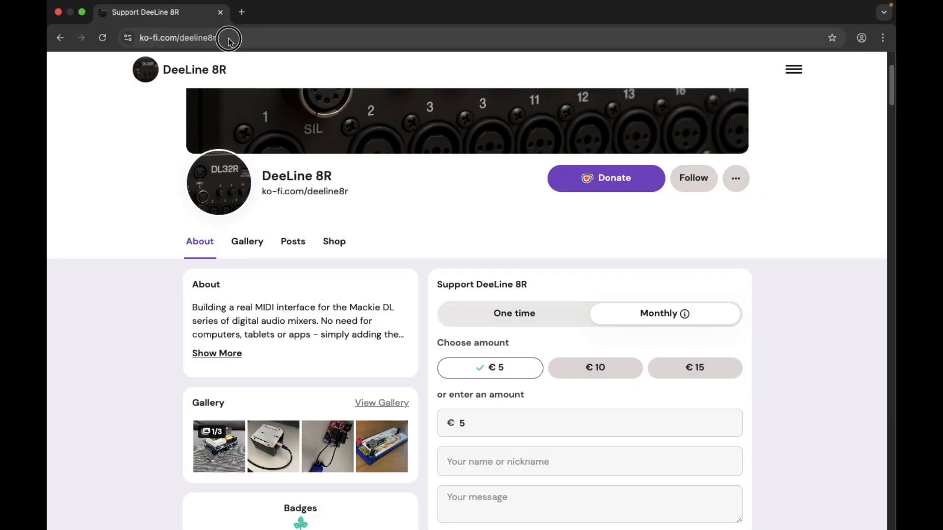
- Scroll the DeeLine 8R Ko-fi page and open its Shop with firmware 1.2.0 and Manager 0.1.0
{"action": "left_click", "coordinate": [178, 37]}
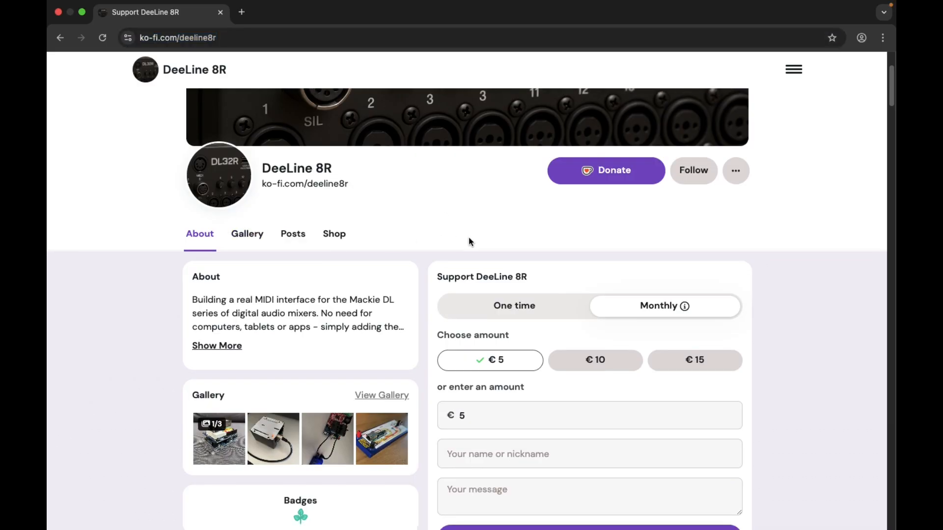
{"action": "scroll", "scroll_direction": "down", "scroll_amount": 3}
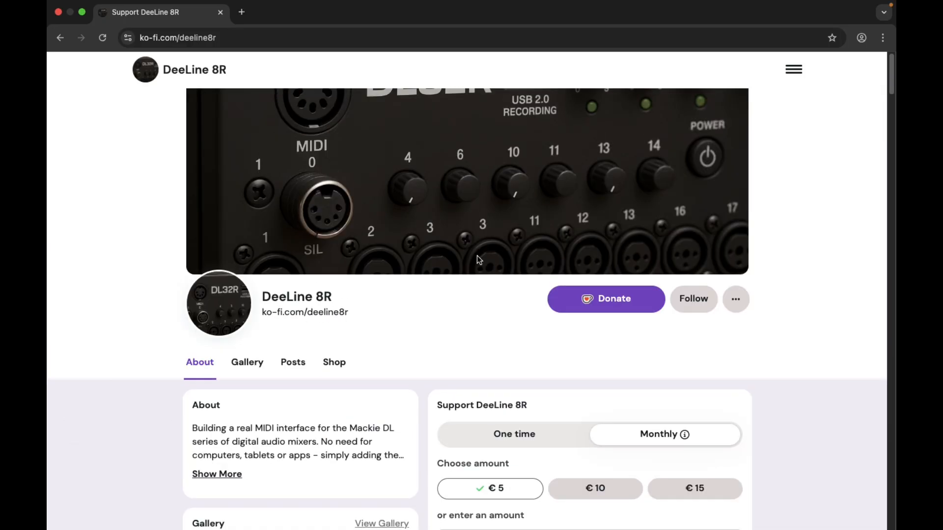
{"action": "scroll", "scroll_direction": "down", "scroll_amount": 3}
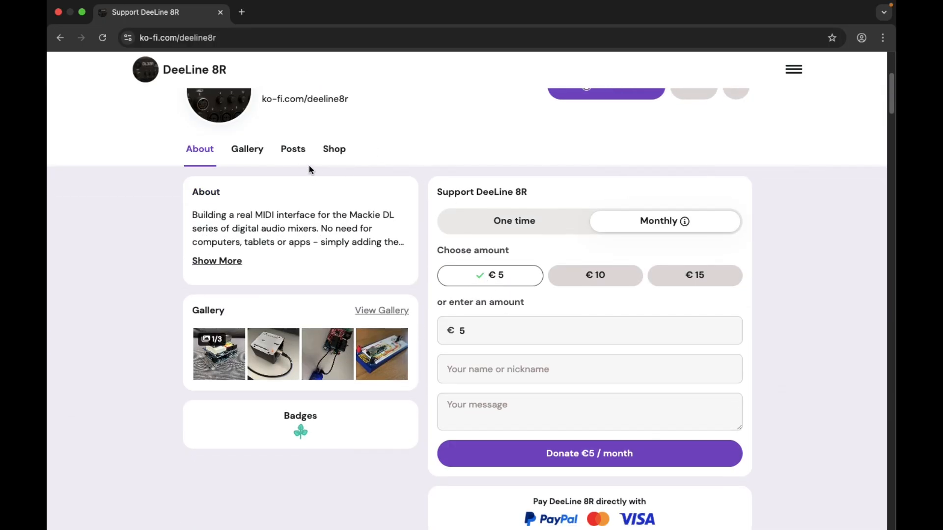
{"action": "left_click", "coordinate": [334, 148]}
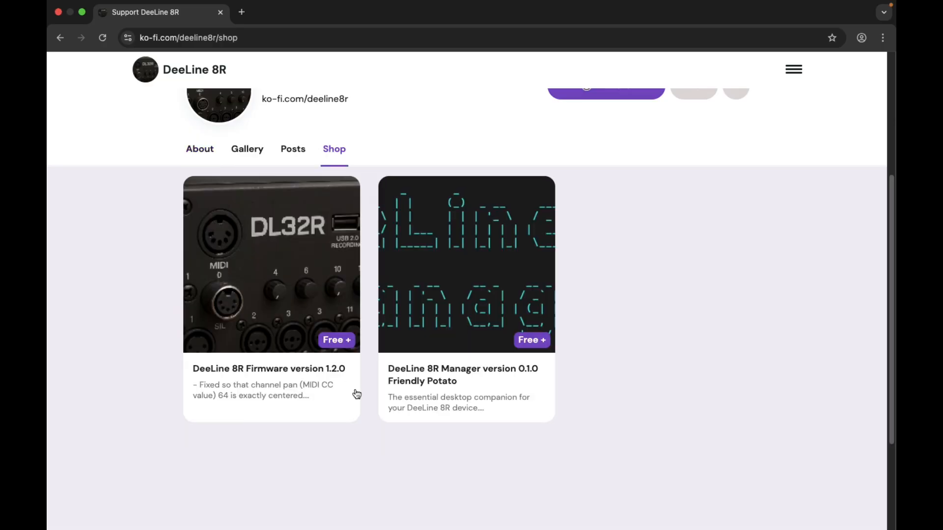
{"action": "mouse_move", "coordinate": [332, 372]}
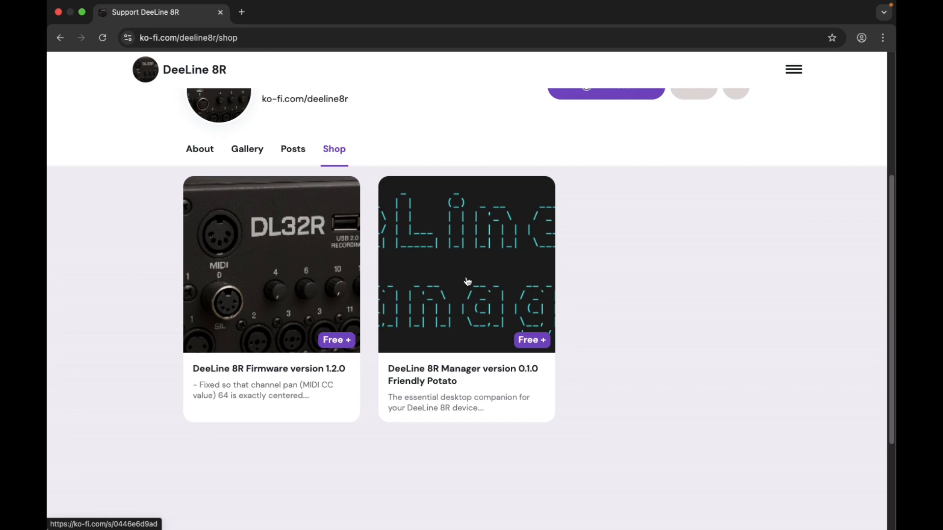
{"action": "mouse_move", "coordinate": [279, 292]}
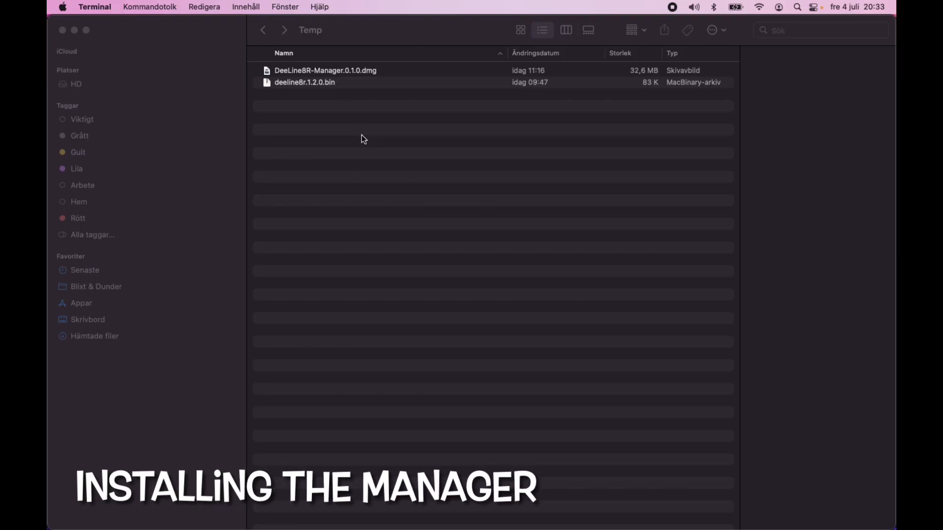
- Open DeeLine8R-Manager.0.1.0.dmg, close its window, and launch deeline8R-Manager from Spotlight
{"action": "left_click", "coordinate": [325, 71]}
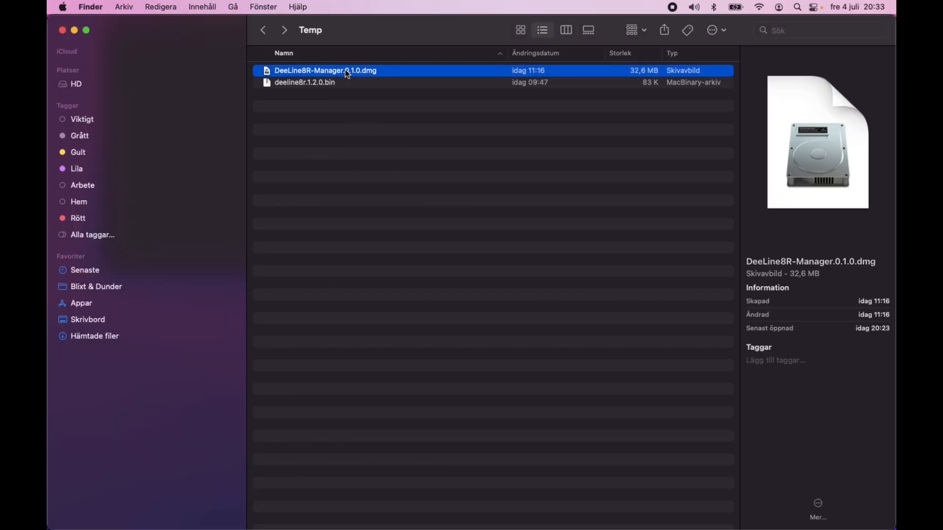
{"action": "double_click", "coordinate": [324, 70]}
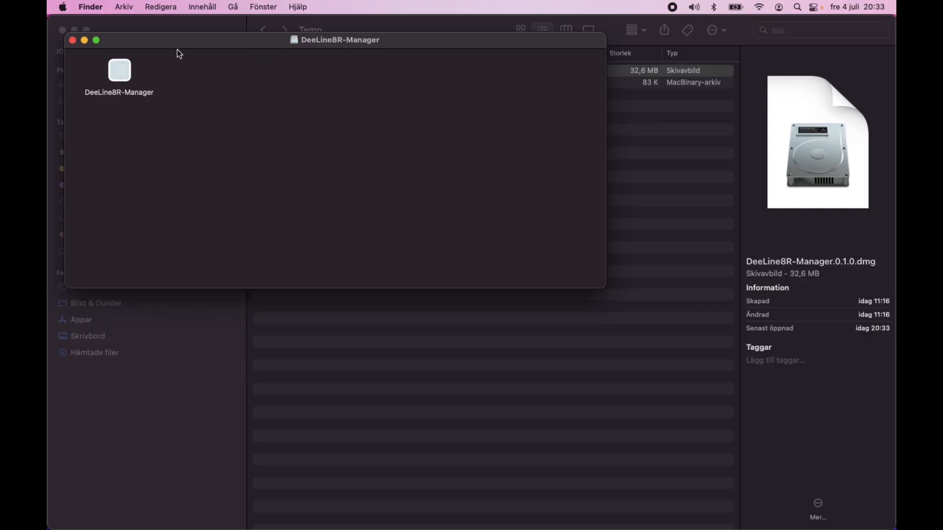
{"action": "left_click_drag", "start_coordinate": [119, 70], "coordinate": [99, 306]}
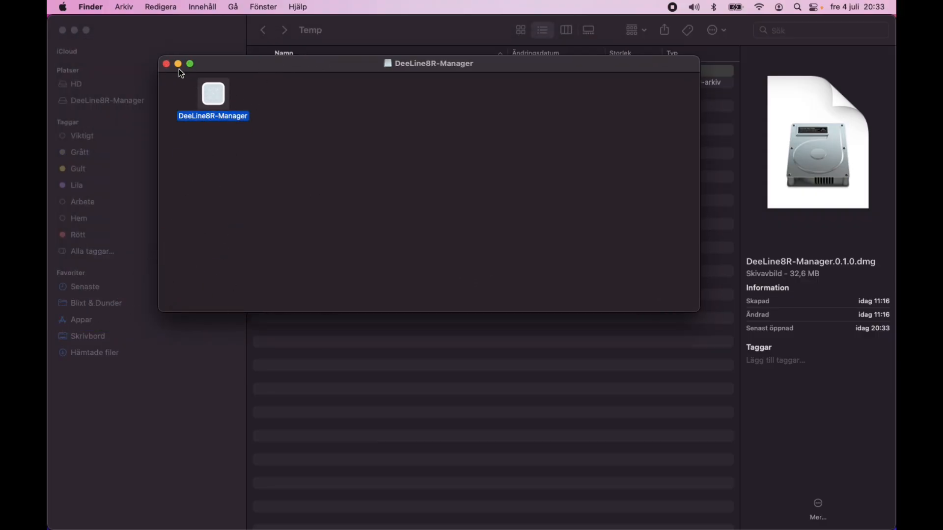
{"action": "left_click", "coordinate": [166, 64]}
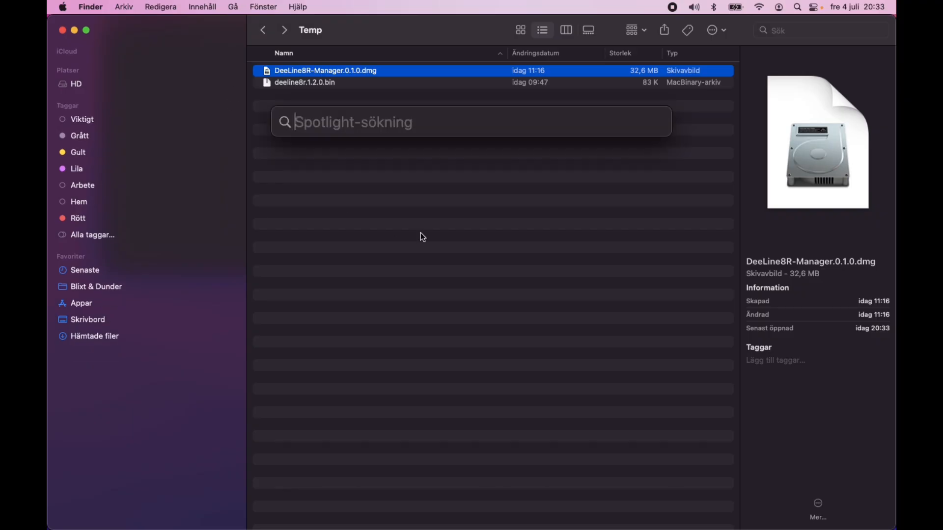
{"action": "type", "text": "deeline8R-Manager"}
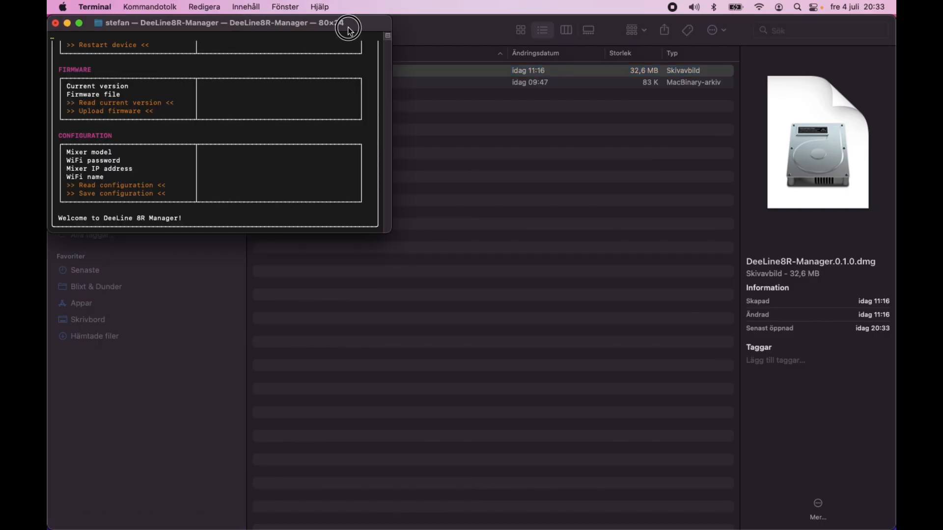
- Maximise the Manager's Terminal window, move to the Firmware file row, and return to Finder
{"action": "left_click", "coordinate": [79, 23]}
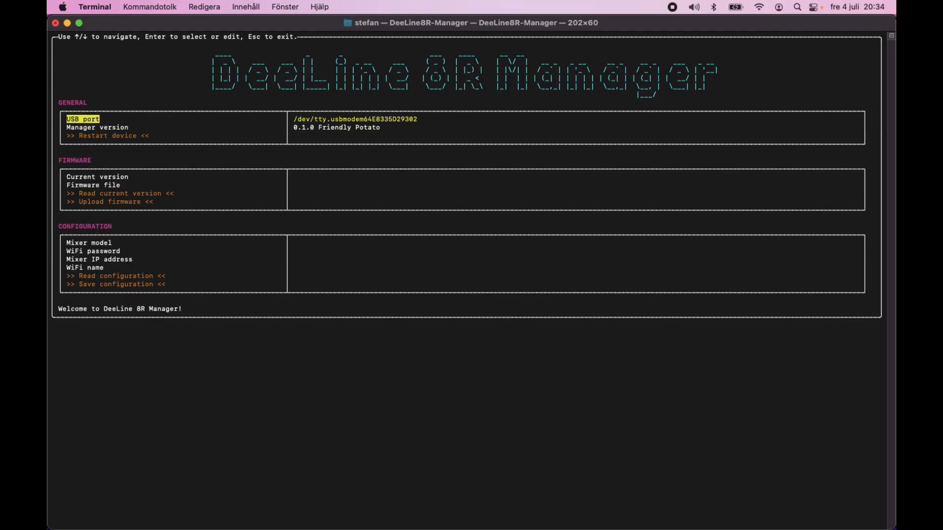
{"action": "key", "text": "Down"}
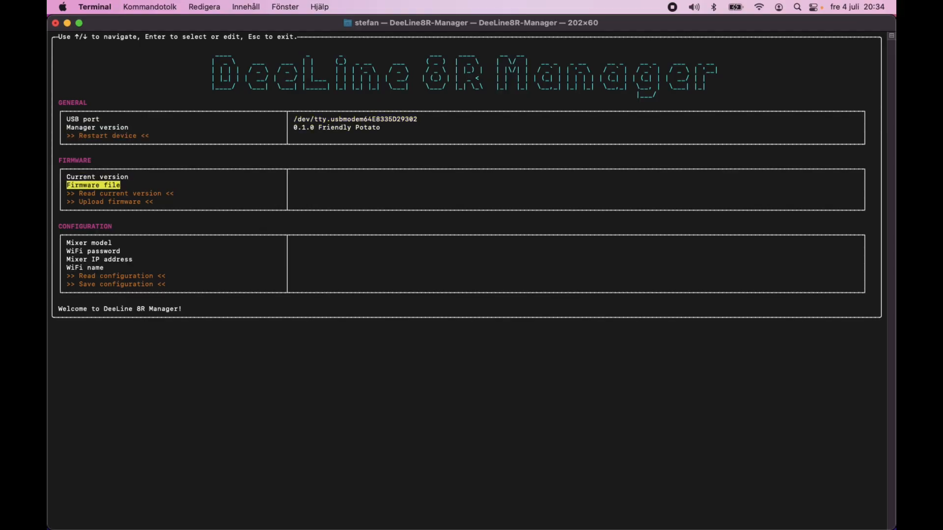
{"action": "key", "text": "cmd+tab"}
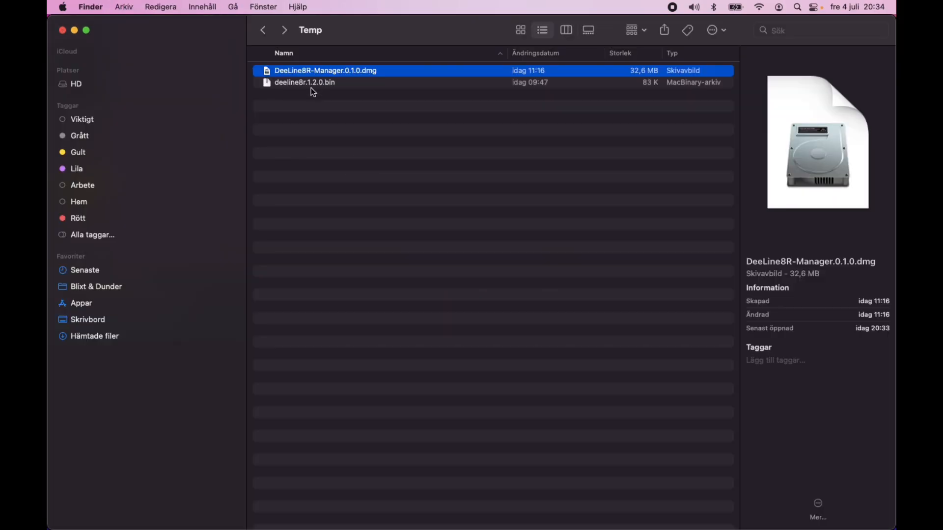
- Select deeline8r.1.2.0.bin in Finder and copy its path into the firmware prompt
{"action": "left_click", "coordinate": [305, 83]}
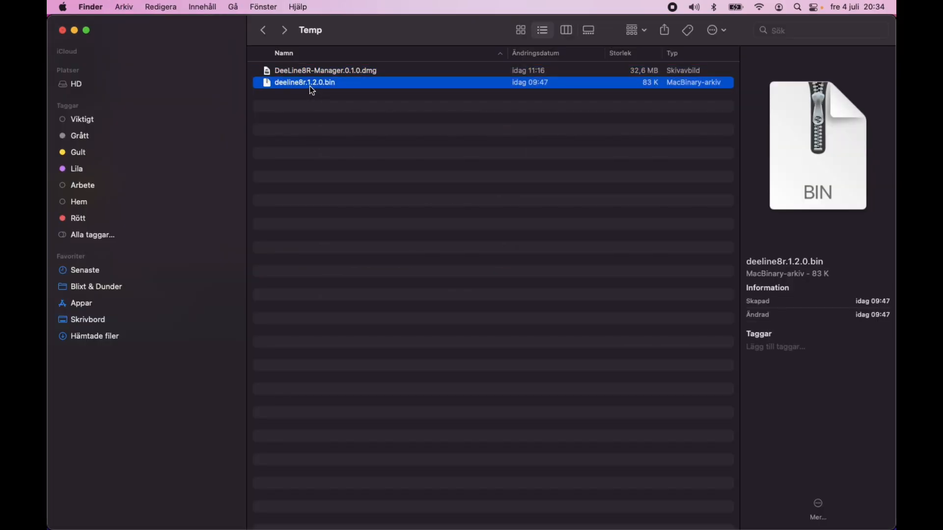
{"action": "right_click", "coordinate": [305, 83]}
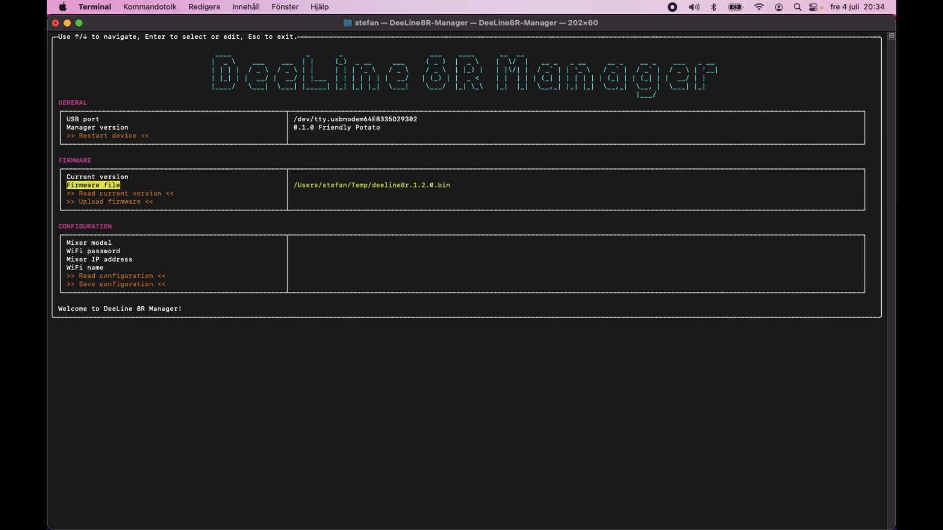
- Upload firmware 1.2.0 to the device and set the mixer model to DL32R
{"action": "key", "text": "Down"}
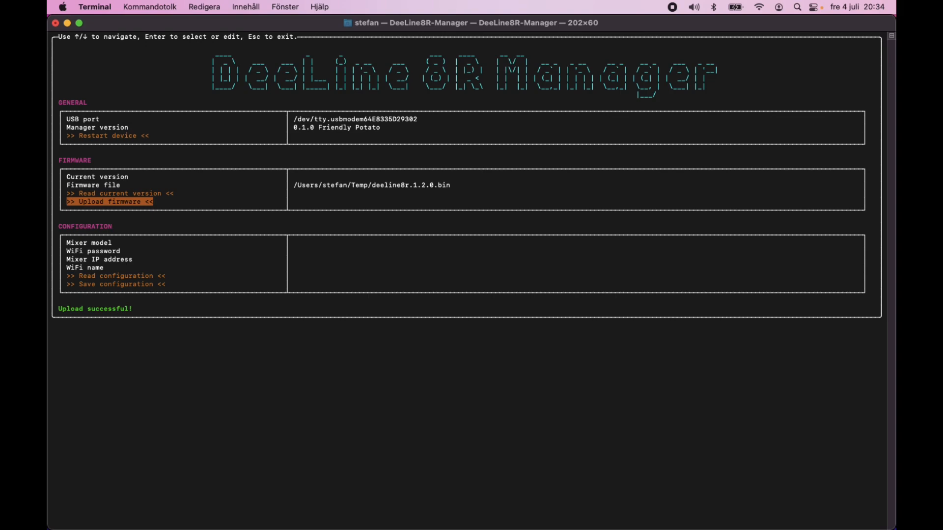
{"action": "key", "text": "down"}
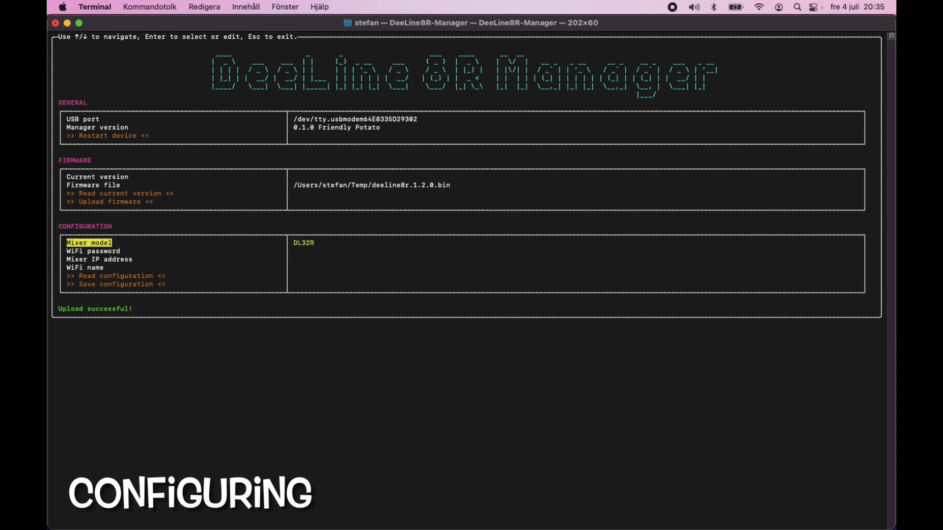
{"action": "key", "text": "Down"}
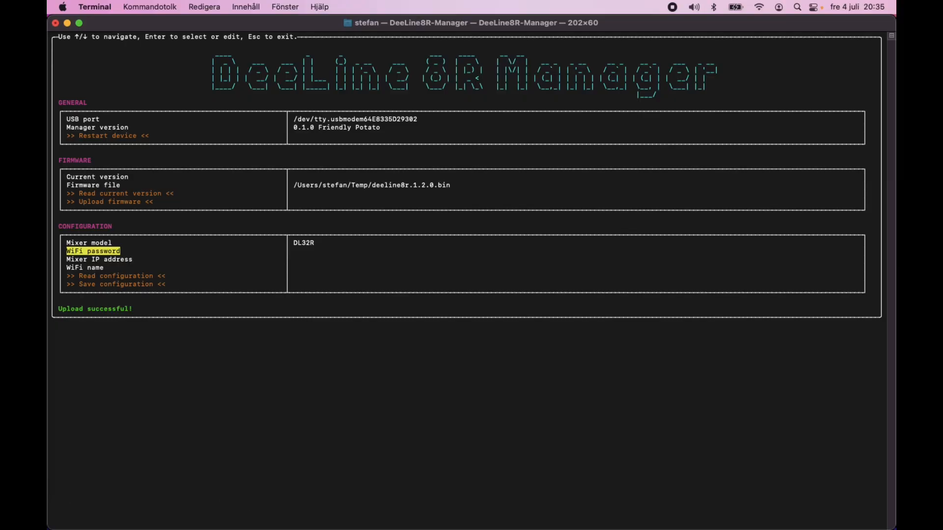
{"action": "key", "text": "Enter"}
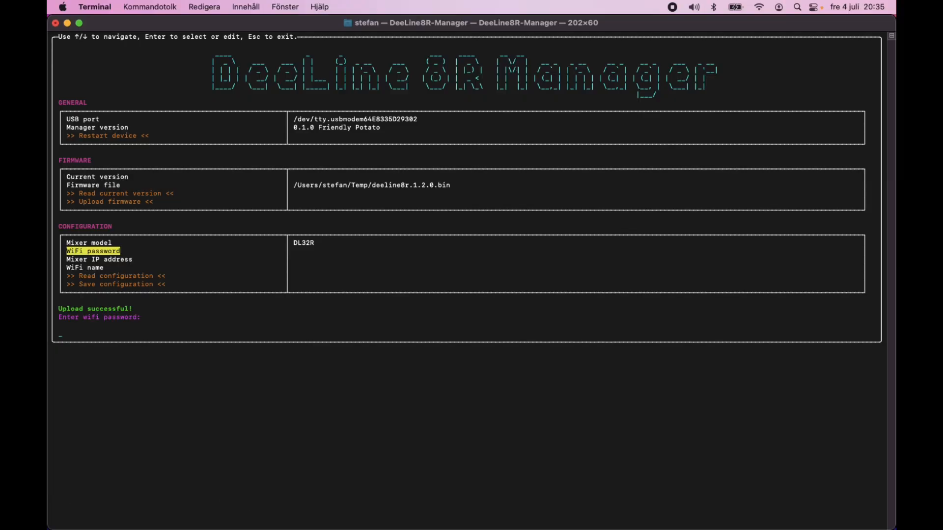
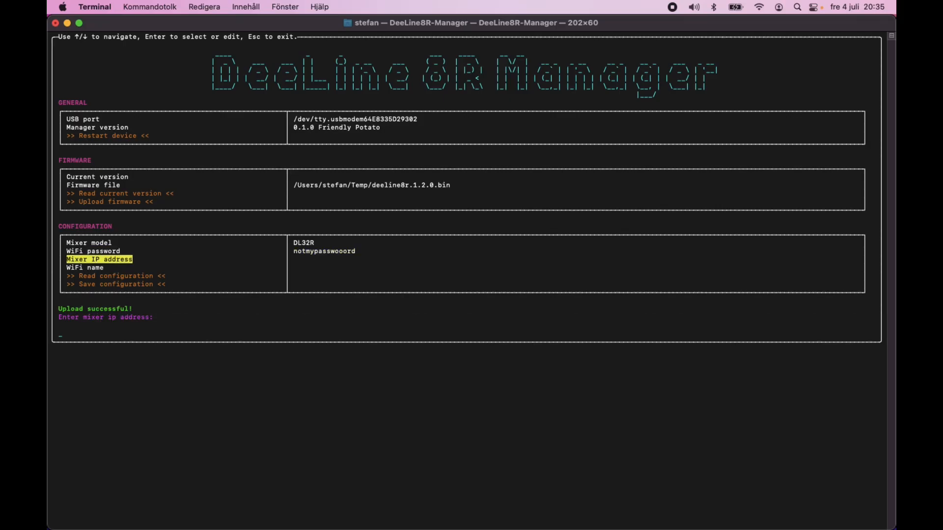
- Set mixer IP 192.164.21.35 and WiFi name mynetworkformixing, then reach Save configuration
{"action": "type", "text": "192.1"}
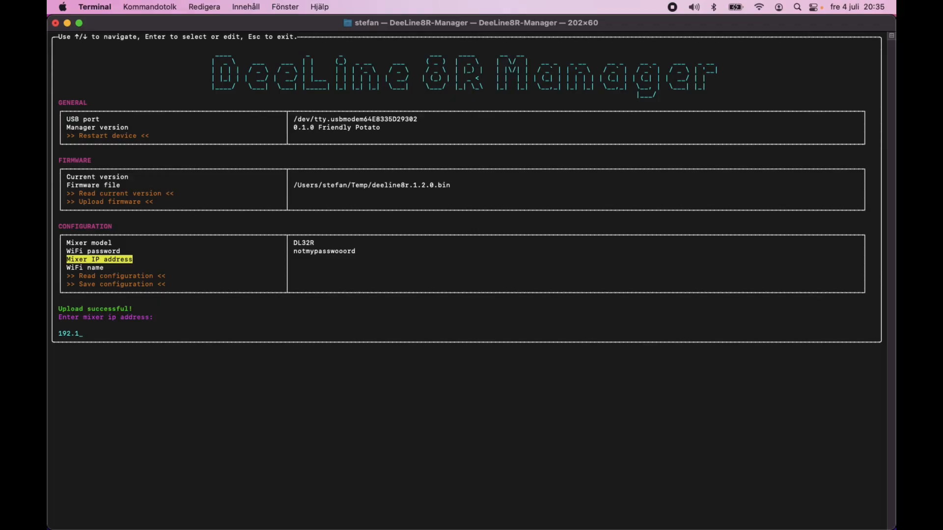
{"action": "type", "text": "64.21.35"}
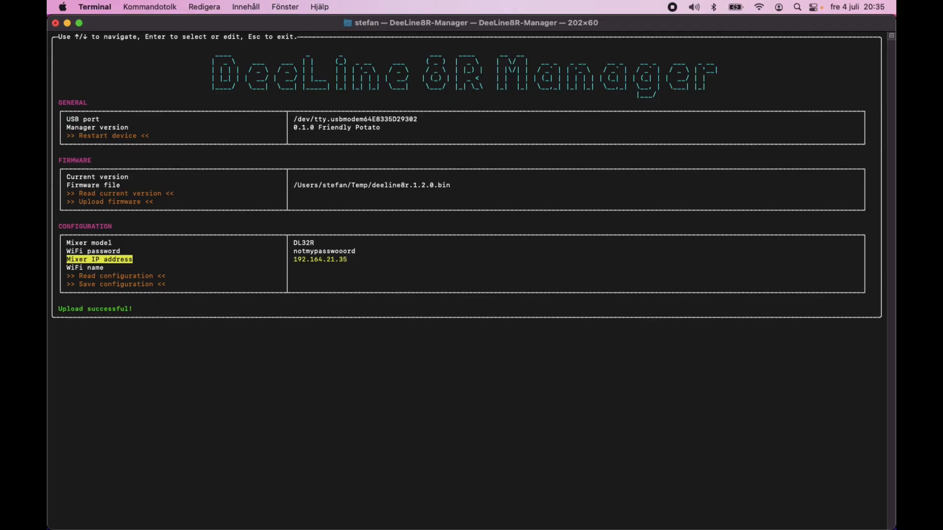
{"action": "key", "text": "down"}
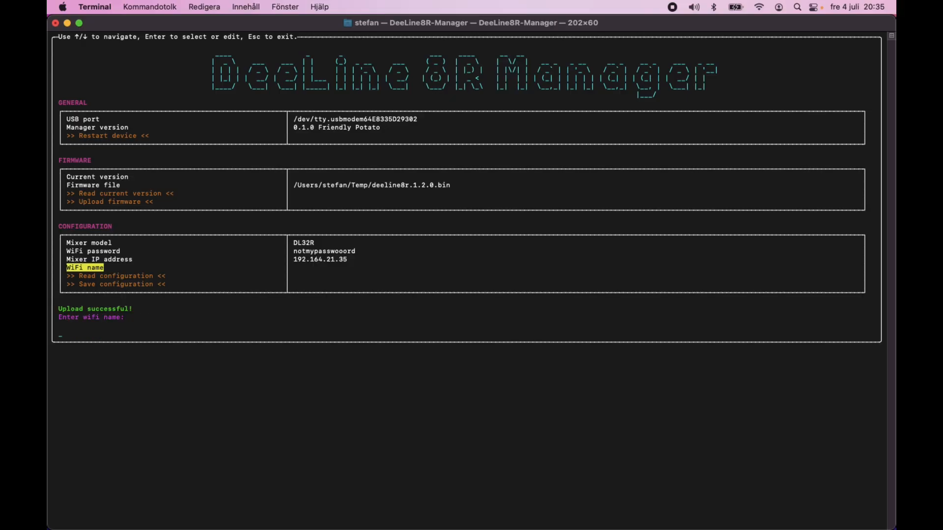
{"action": "type", "text": "mynetworkformixing"}
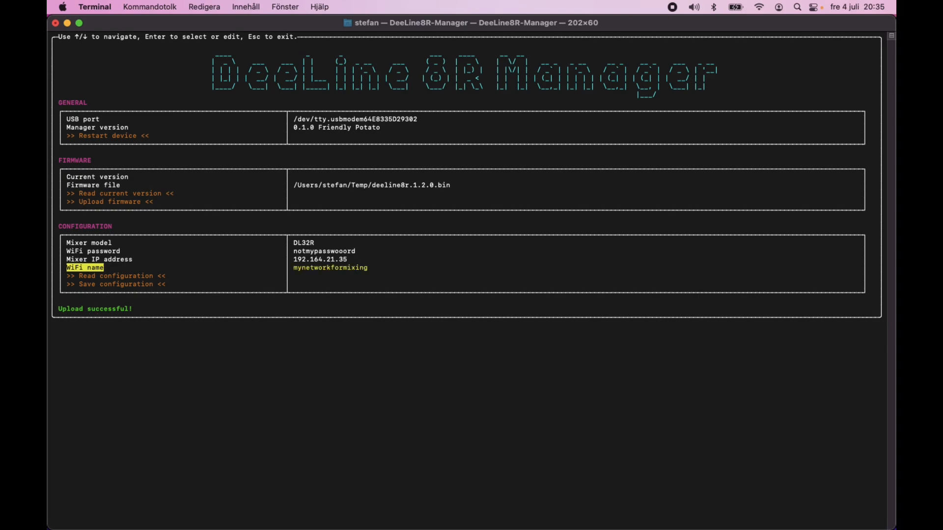
{"action": "key", "text": "Down"}
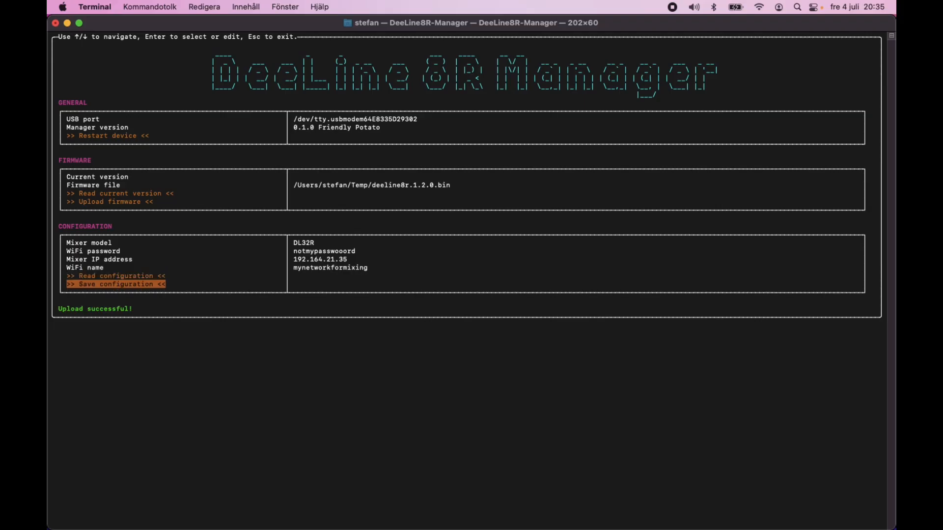